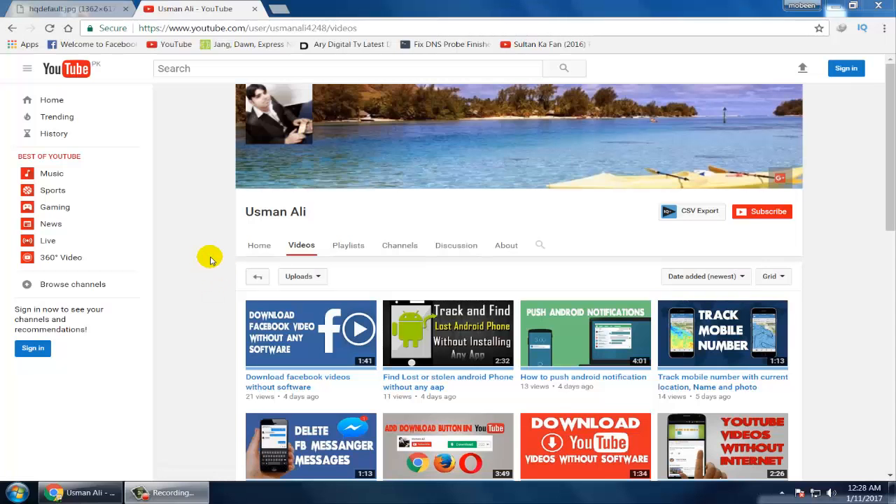
mouse_move(205, 184)
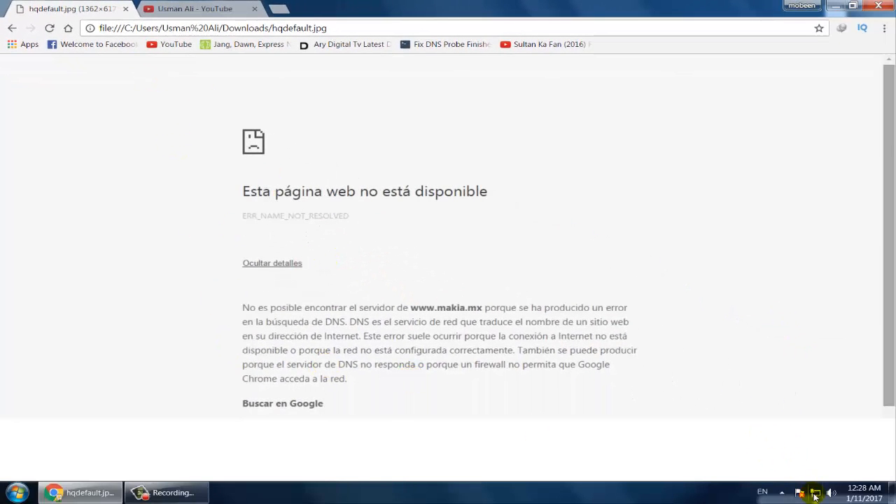
mouse_move(814, 492)
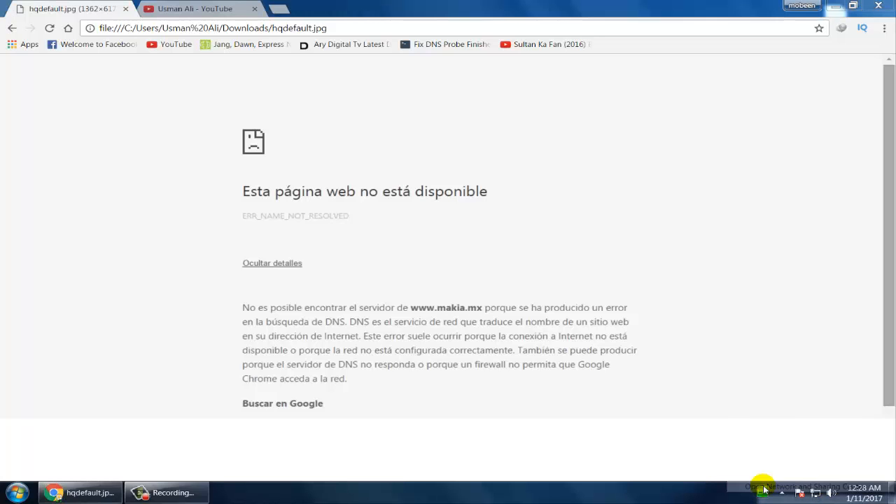
Open Network and Sharing Center from the network tray icon
click(762, 486)
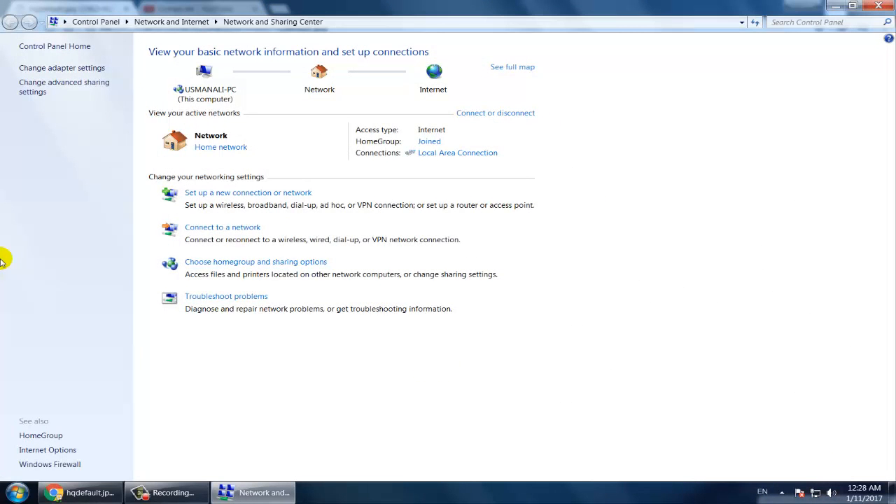
Open Local Area Connection's Properties from the adapter settings list
click(62, 67)
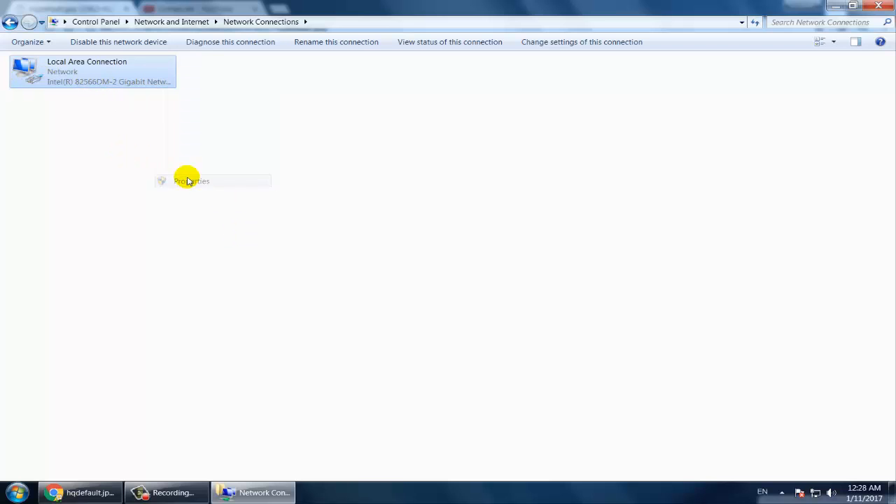
click(191, 181)
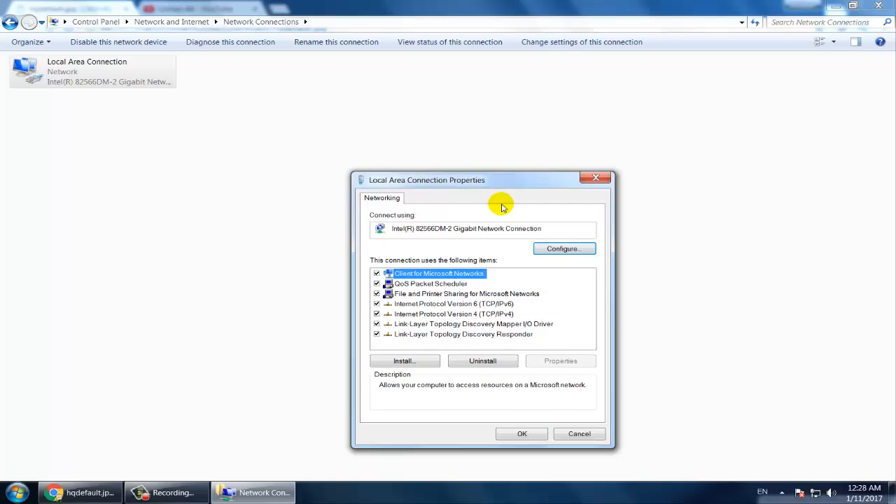
Move the connection dialog up and open Internet Protocol Version 4 (TCP/IPv4) properties
drag(484, 180, 410, 61)
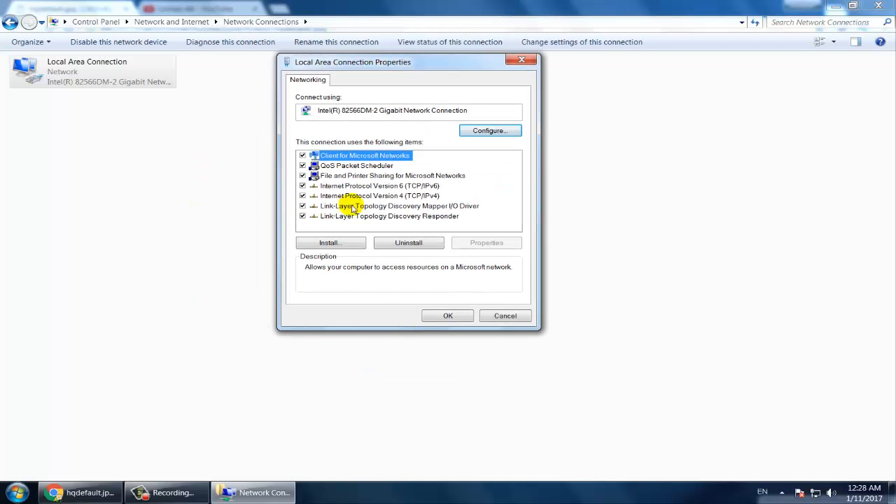
click(380, 196)
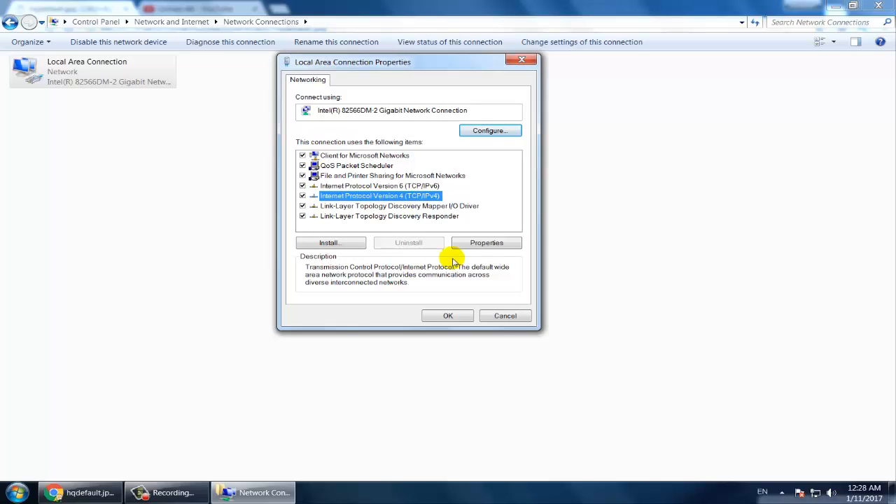
click(486, 242)
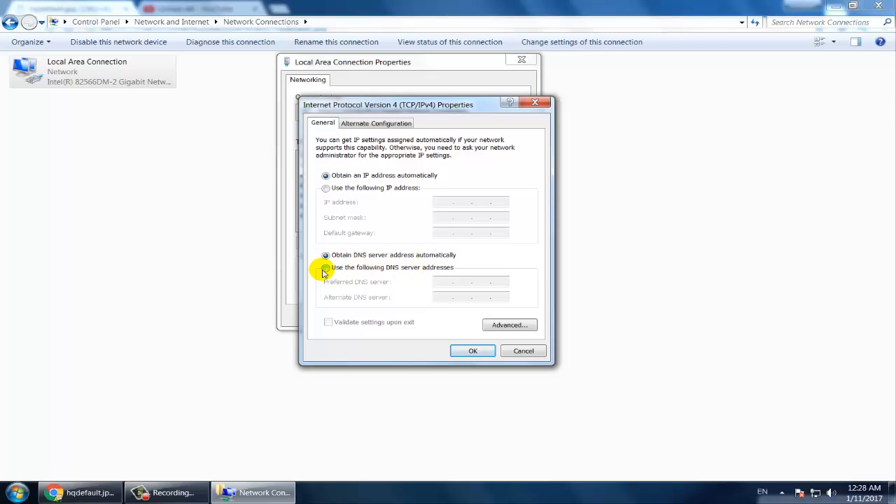
Set manual DNS servers 8.8.8.8 preferred and 8.8.4.4 alternate, and confirm
click(325, 267)
text(8.8.8.)
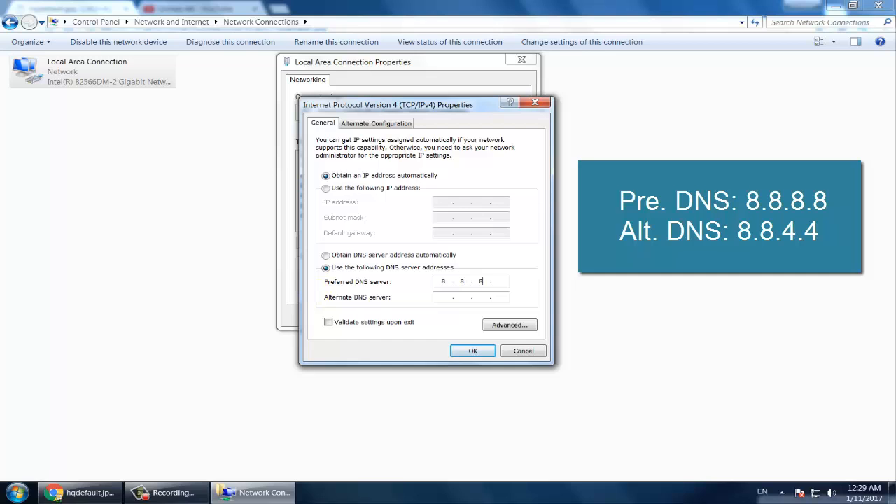
text(9)
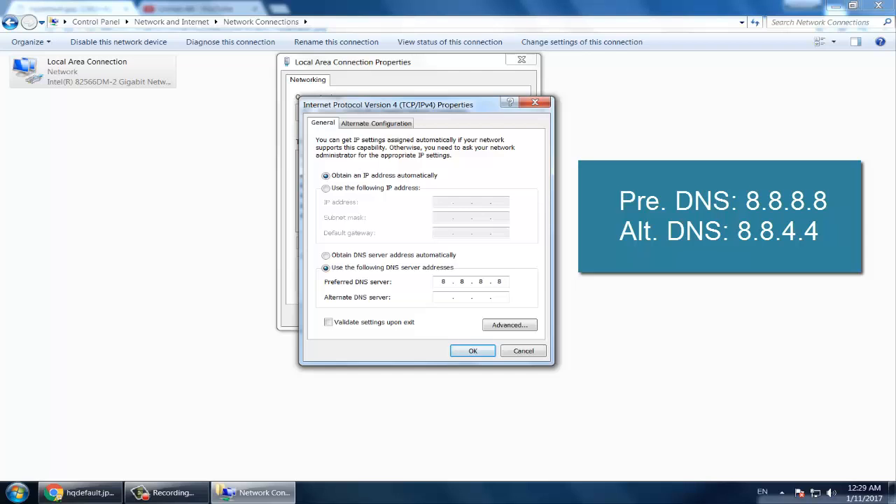
text(8.8.4.4)
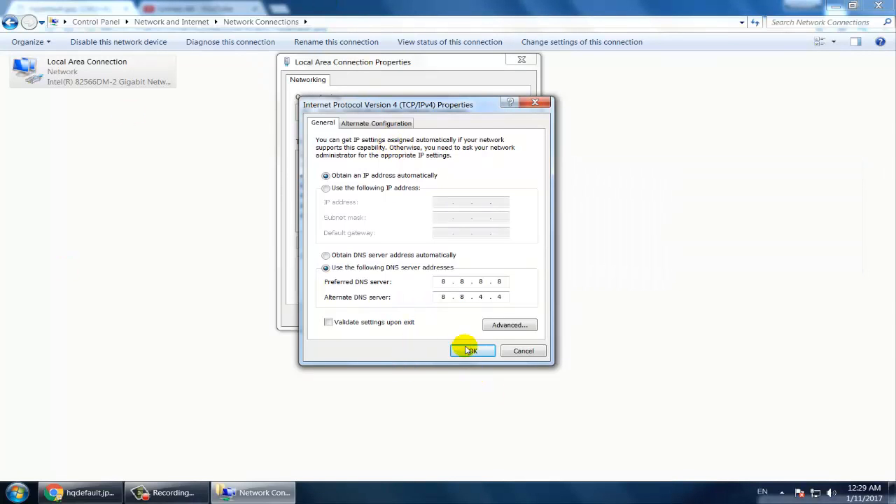
click(472, 350)
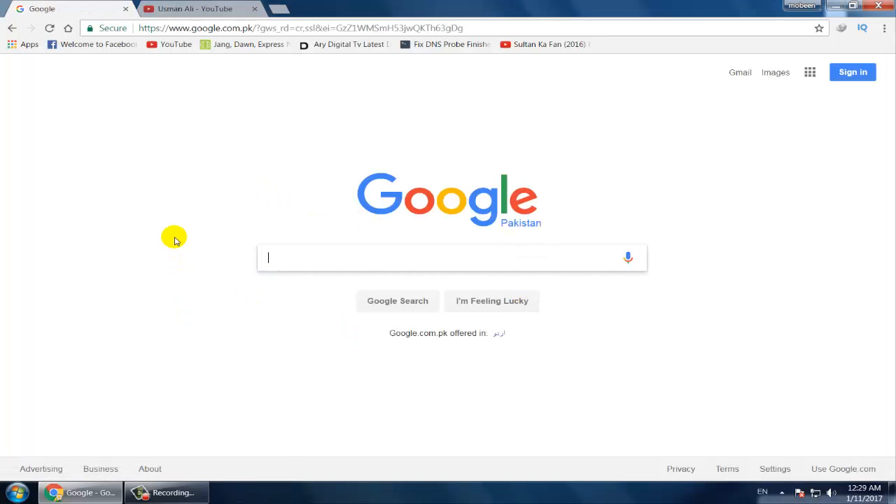
Switch to the YouTube channel videos tab to confirm pages now load
click(196, 8)
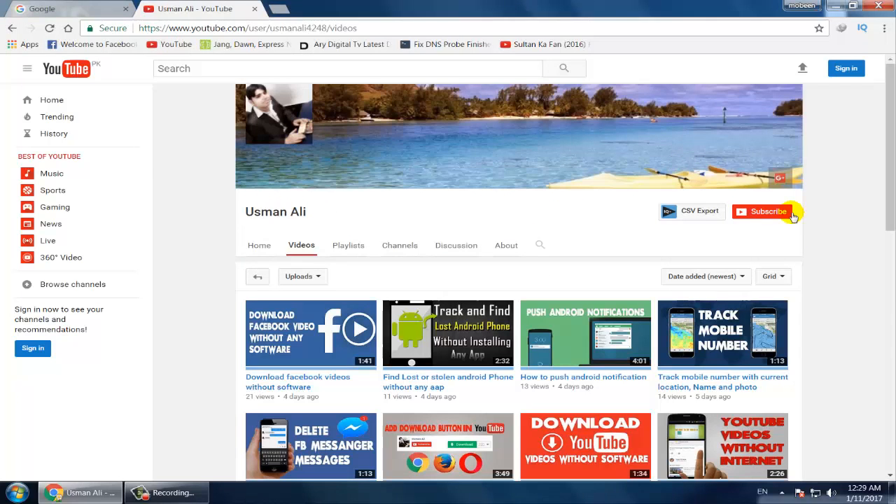